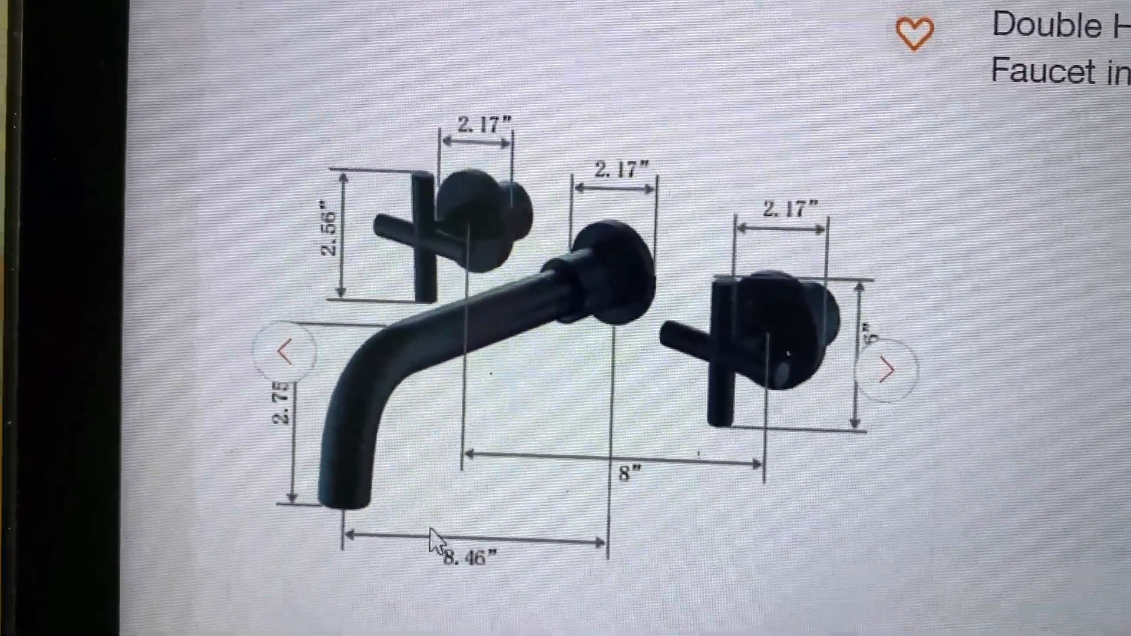
# Scroll the Home Depot listing to view the wall-mount faucet's dimension drawing and specifications.
pyautogui.scroll(-3)
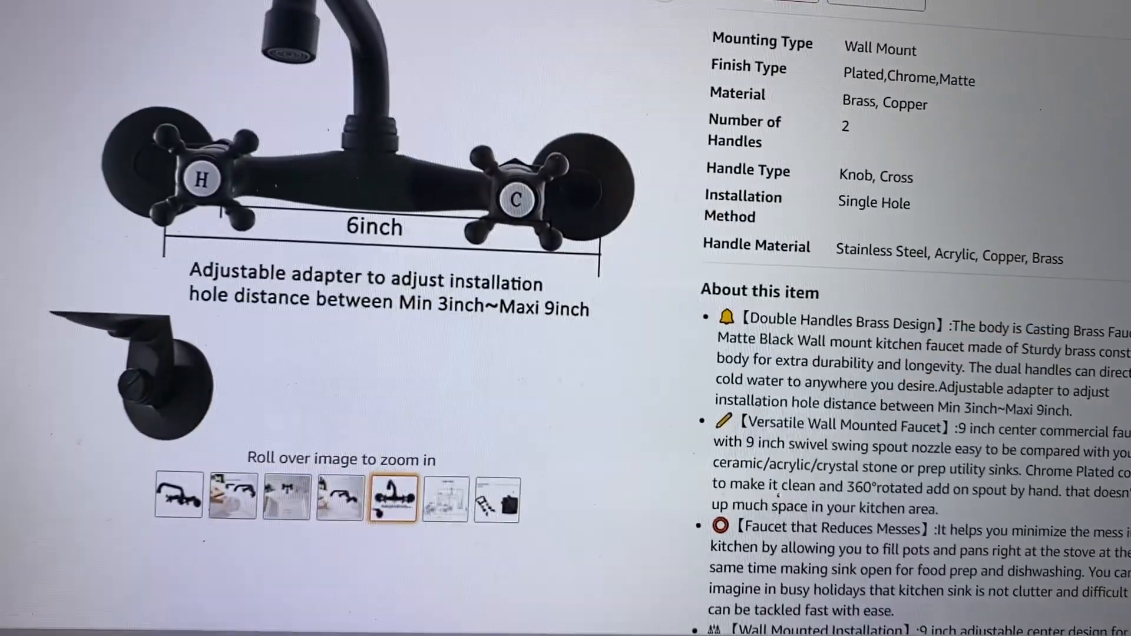
# View the Amazon Product Size diagram showing the faucet's 9-inch, 7-inch and 4-inch dimensions.
pyautogui.click(446, 500)
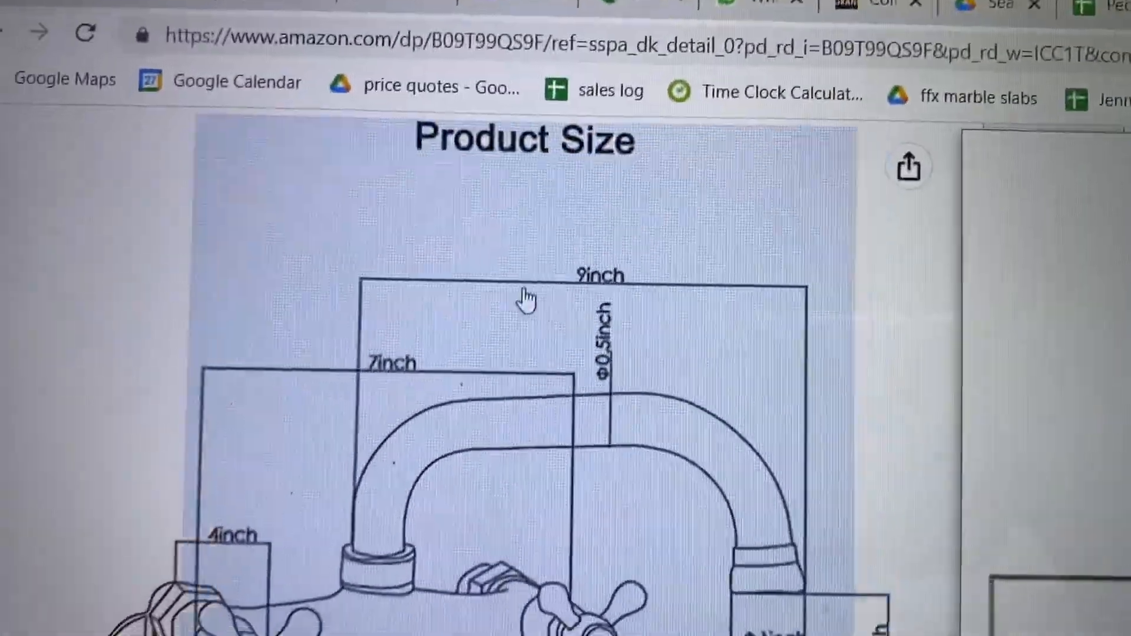
pyautogui.scroll(-3)
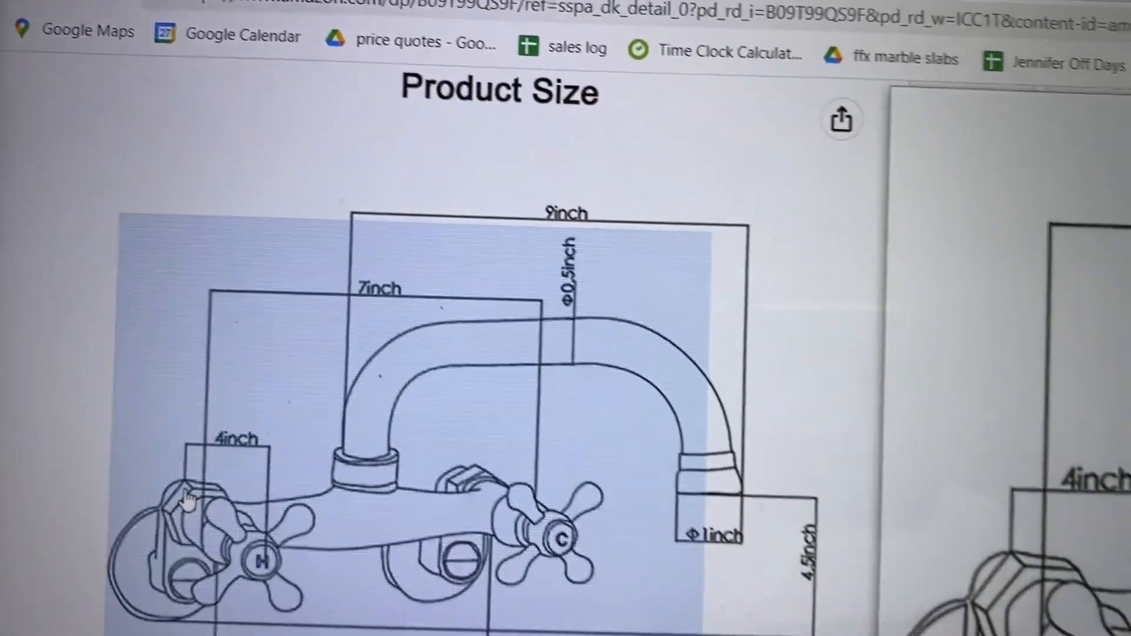
pyautogui.scroll(-3)
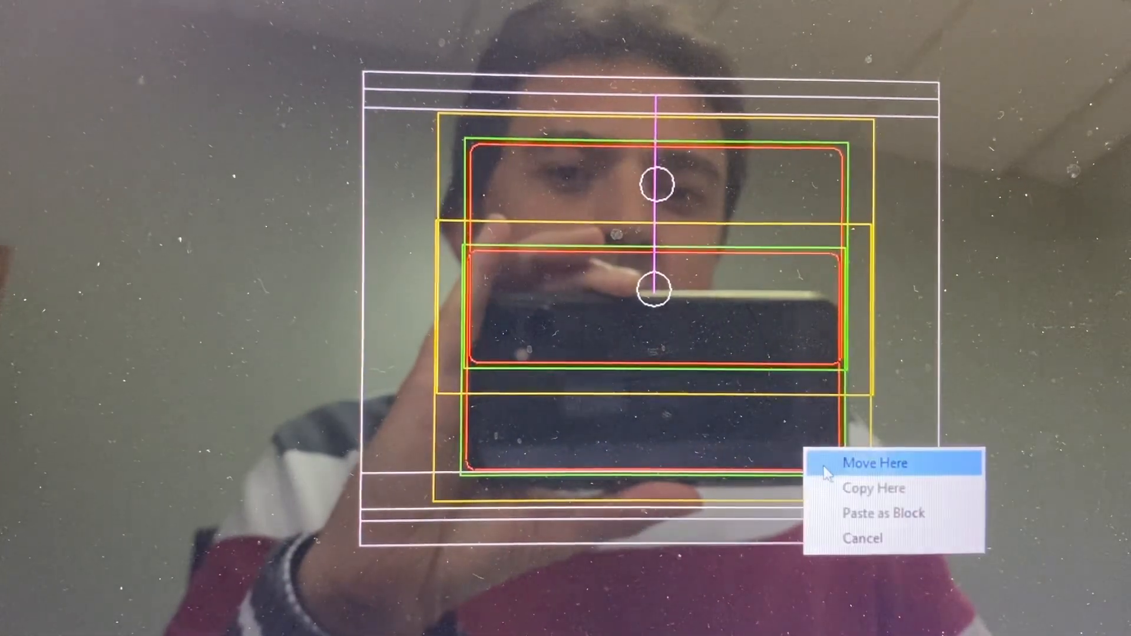
# Choose Move Here to drop the sink and its drain circle lower in the cabinet.
pyautogui.click(875, 463)
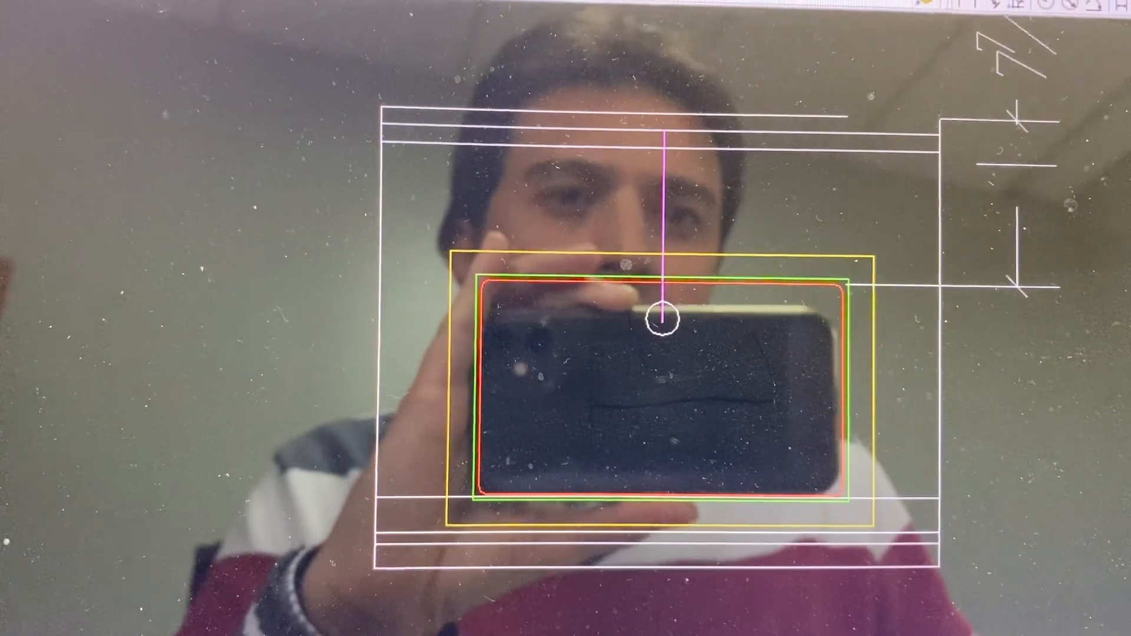